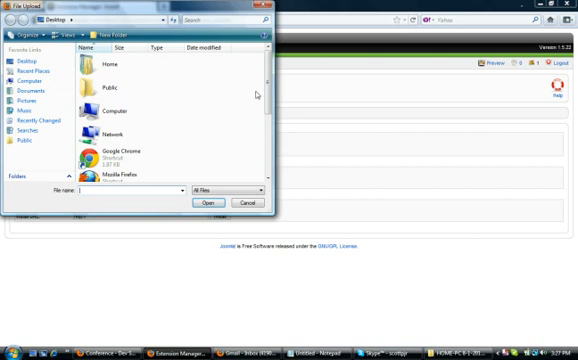
- Scroll the Extension Manager install page to reach the package upload field
scroll(down, 3)
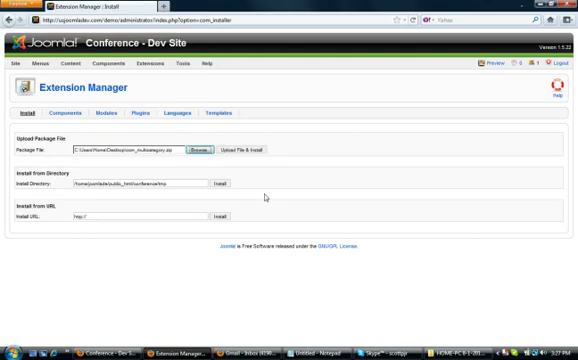
mouse_move(312, 137)
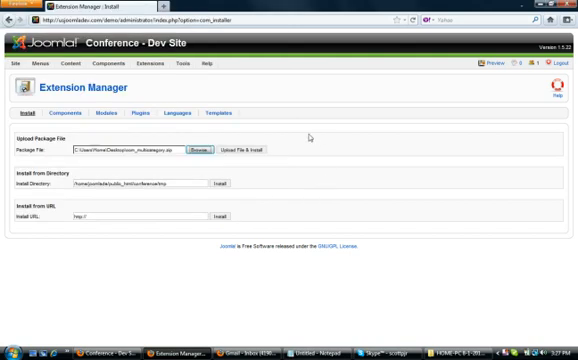
- Install com_multicategory.zip, open Components > Multi-category, and go to the article list
click(234, 155)
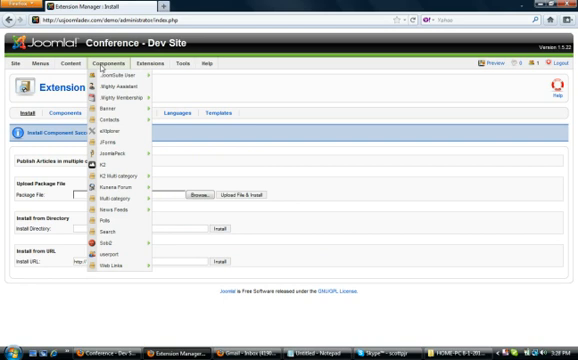
click(121, 189)
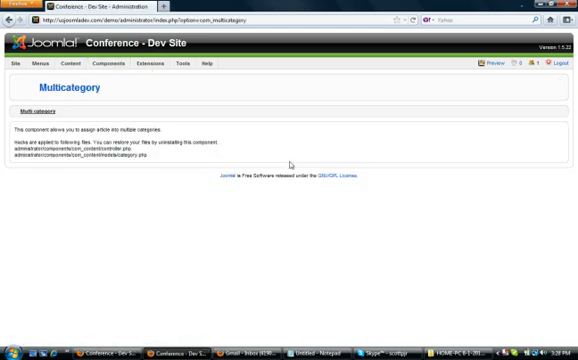
click(94, 66)
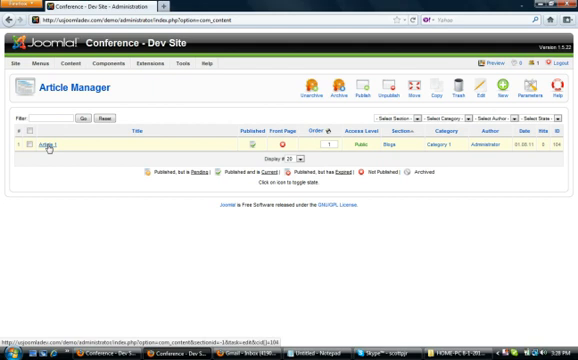
- Open Article 1 from the article list
click(50, 148)
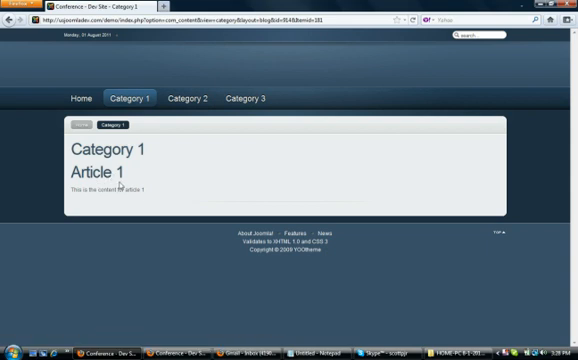
mouse_move(157, 198)
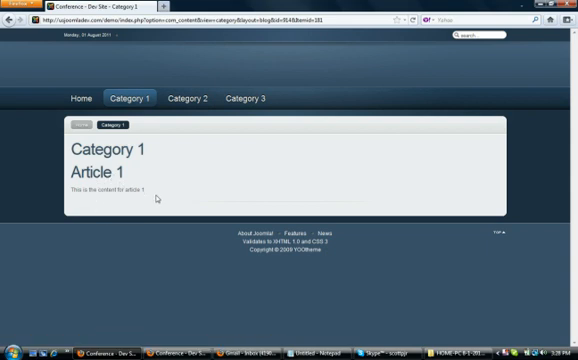
- View the front-end Category 2 page, which lists no articles yet
click(190, 99)
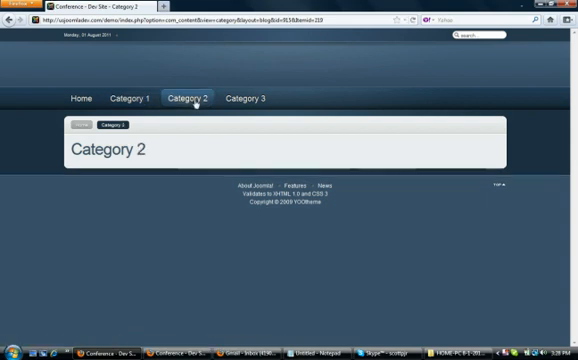
mouse_move(248, 99)
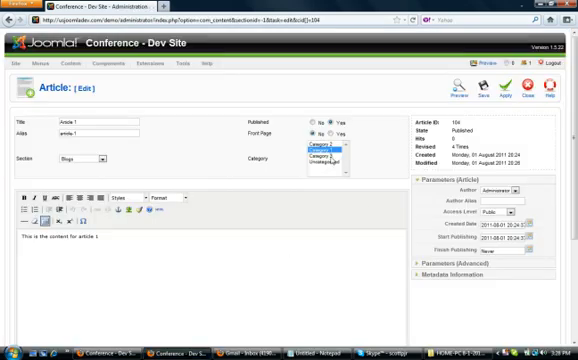
- Select Category 2 and Category 3 in Article 1's category list
click(325, 150)
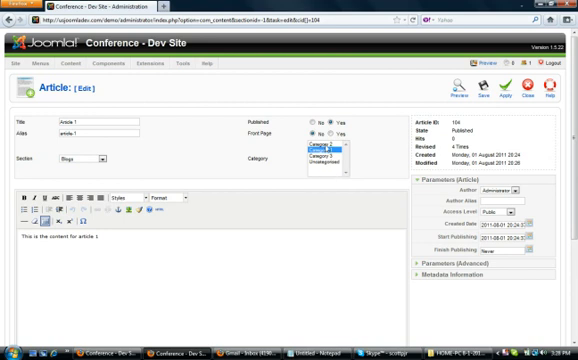
click(325, 144)
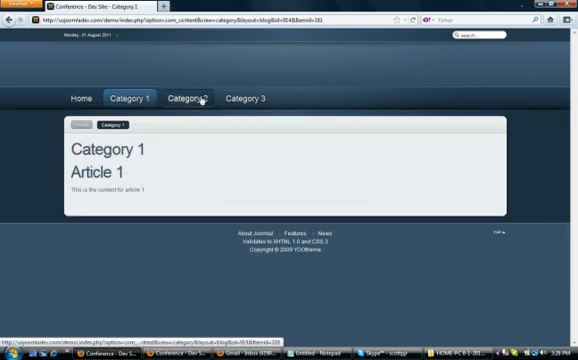
- Check the front-end Category 2 page lists Article 1, then open the next menu item
click(189, 98)
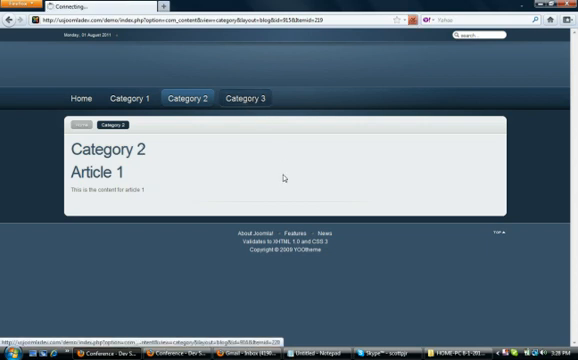
click(245, 98)
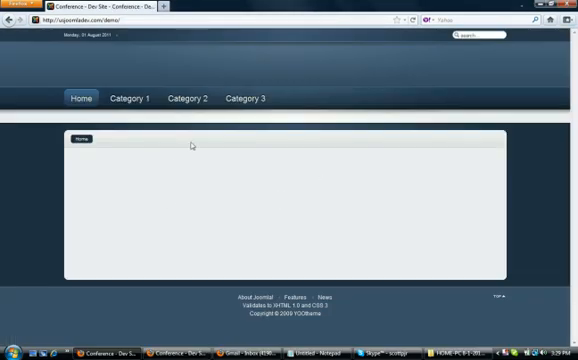
- Check Article 1 on the Category 3 and Category 2 pages, then open Category 1
click(246, 98)
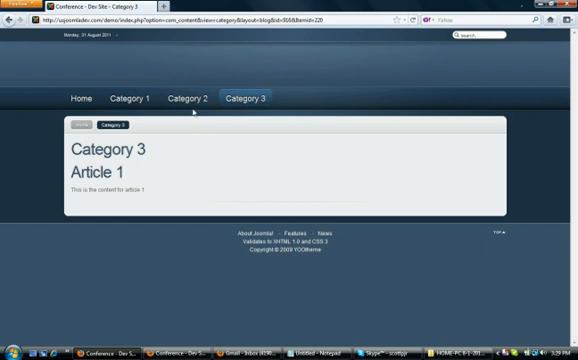
click(189, 98)
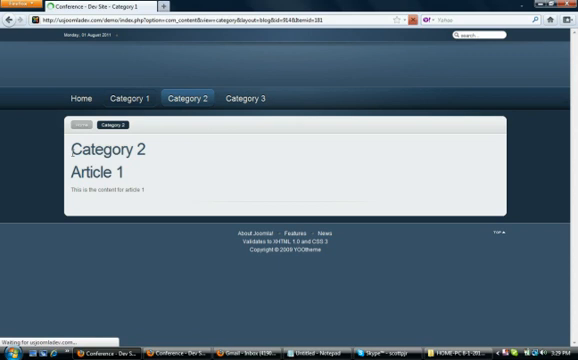
click(75, 99)
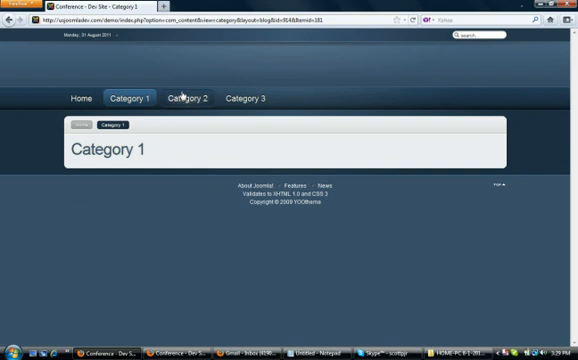
- Confirm Article 1 appears on the front-end Category 2 and Category 3 pages
click(181, 98)
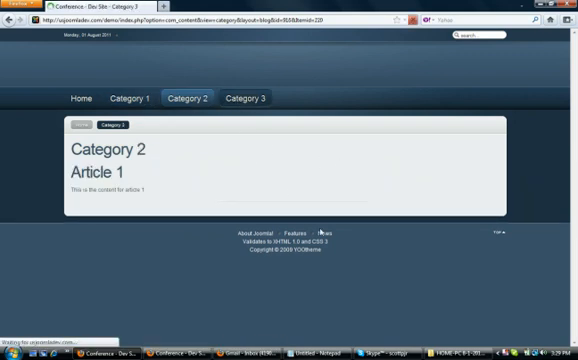
click(245, 98)
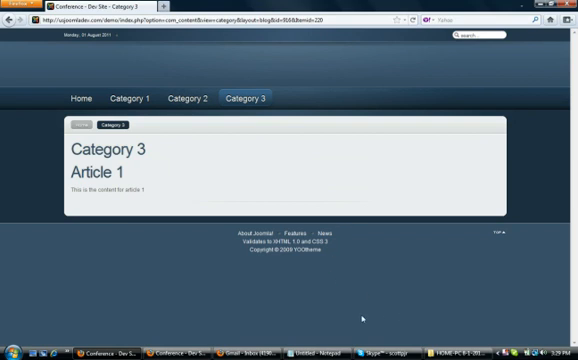